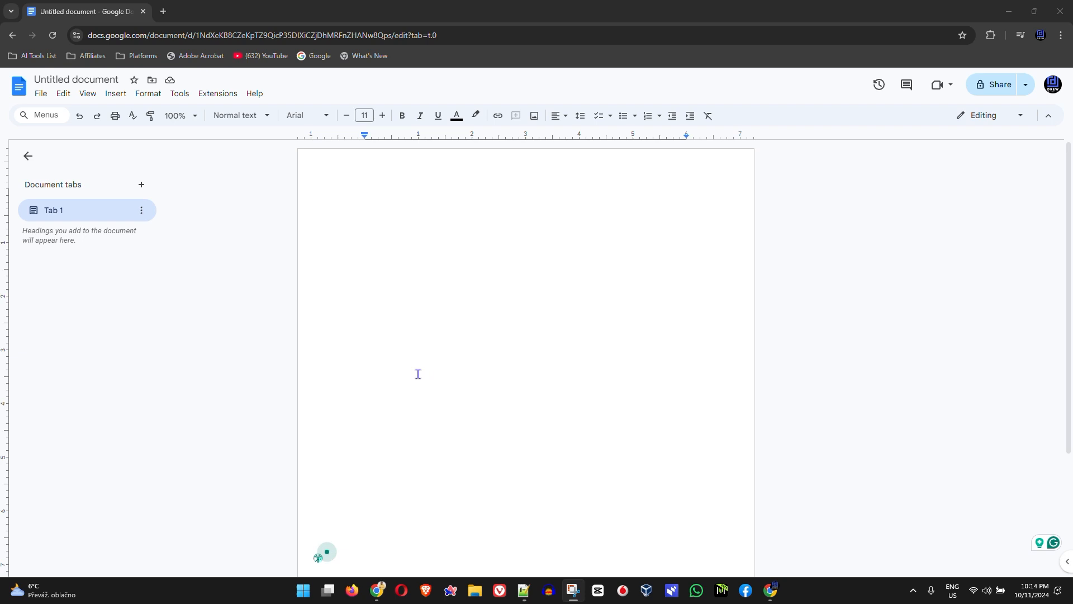
pyautogui.moveTo(400, 364)
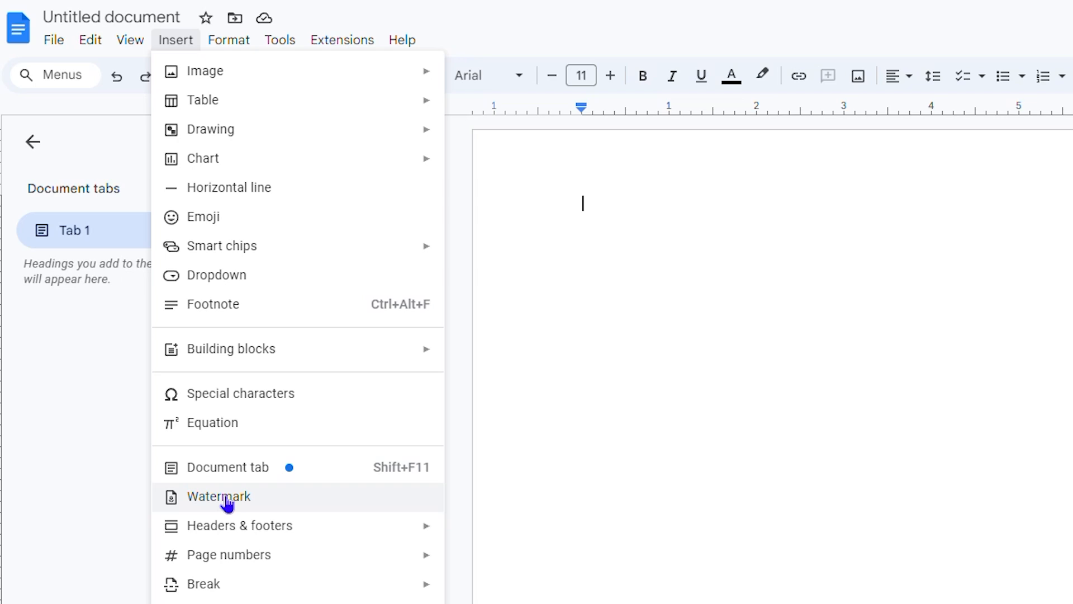
# Step: Open Insert > Watermark, glance at the Text options, and return to the Image tab
pyautogui.click(219, 497)
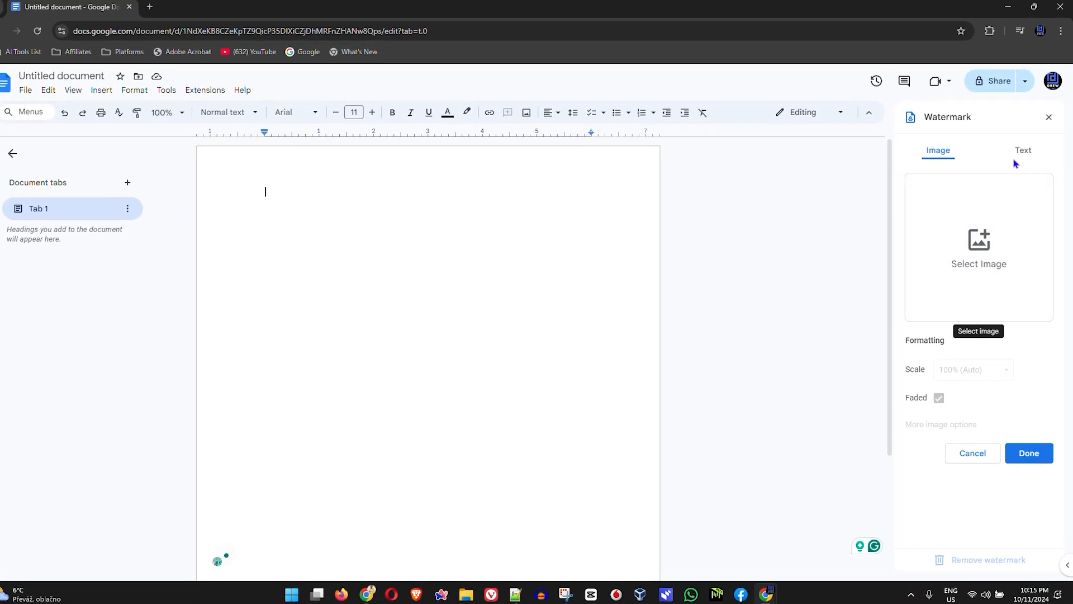
pyautogui.click(1022, 149)
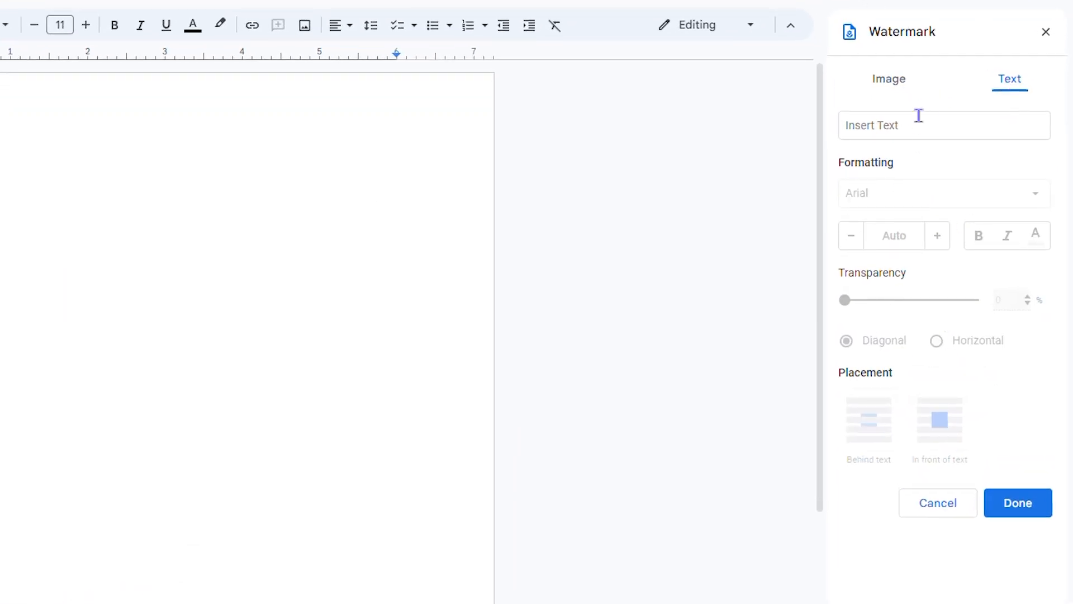
pyautogui.click(889, 78)
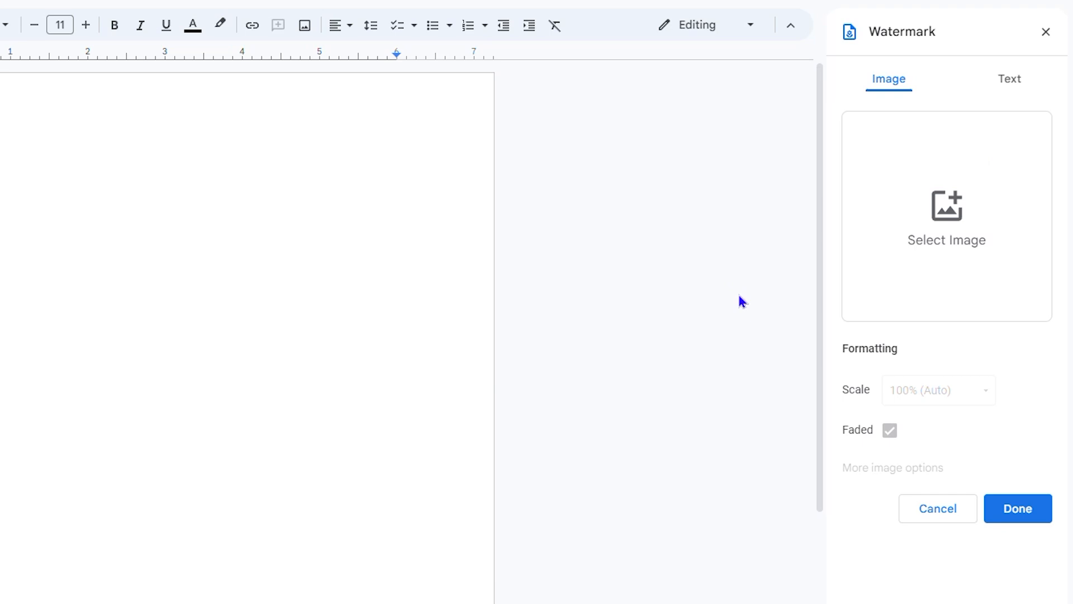
pyautogui.moveTo(944, 245)
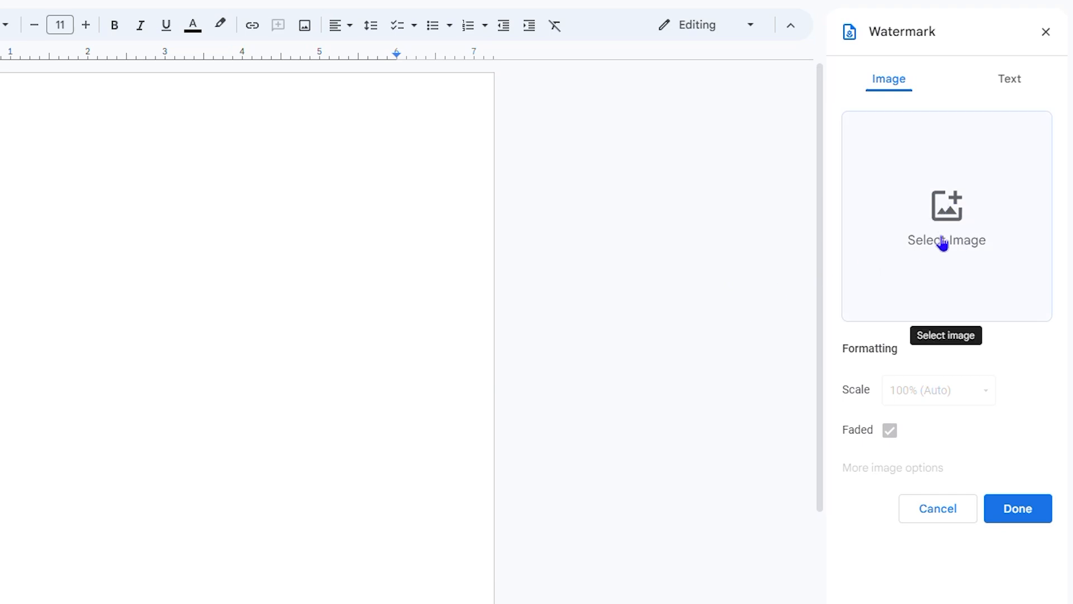
# Step: Browse the Photos, Google Drive and Google Images sources, ending on recent Google Drive images
pyautogui.click(946, 215)
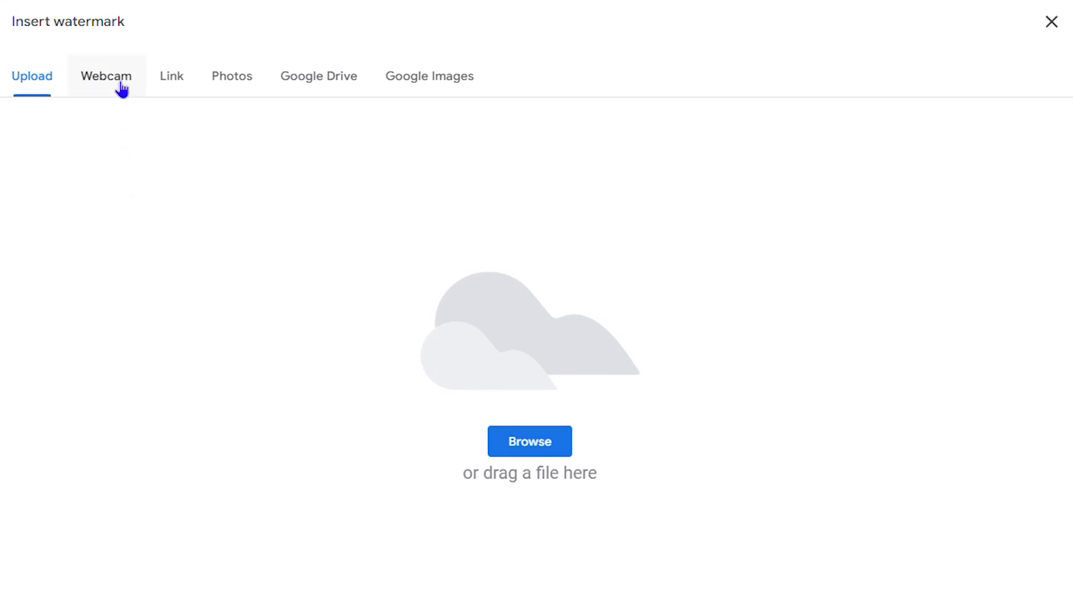
pyautogui.moveTo(232, 86)
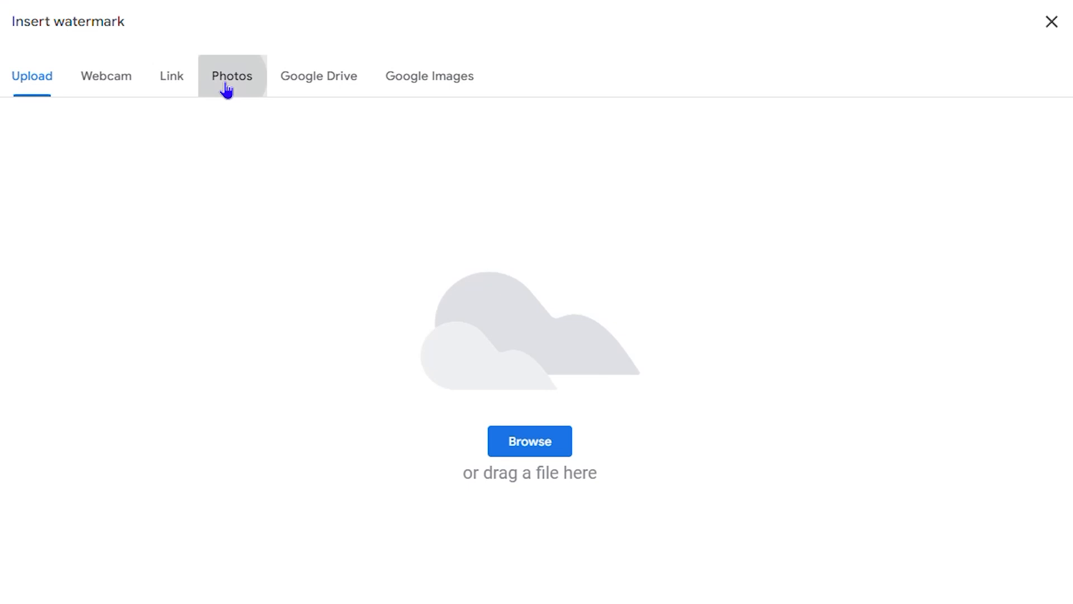
pyautogui.click(231, 76)
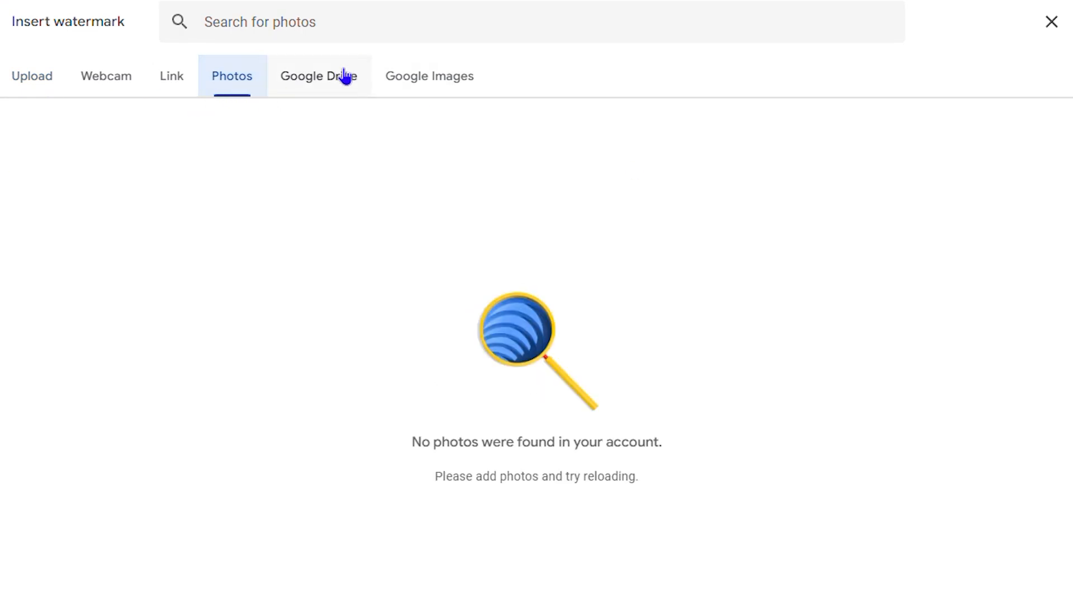
pyautogui.click(319, 76)
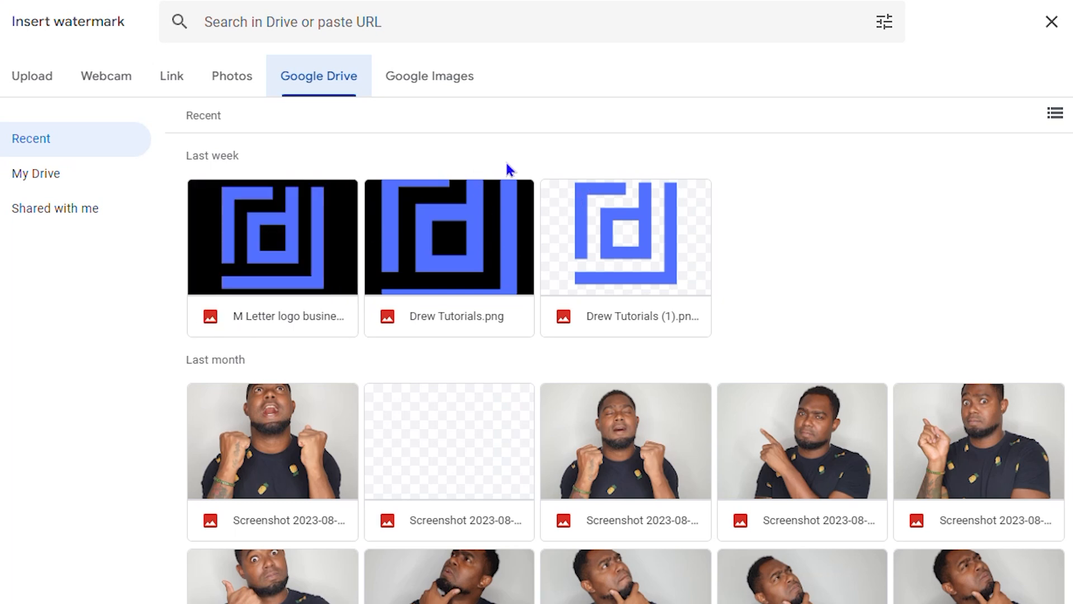
pyautogui.click(429, 76)
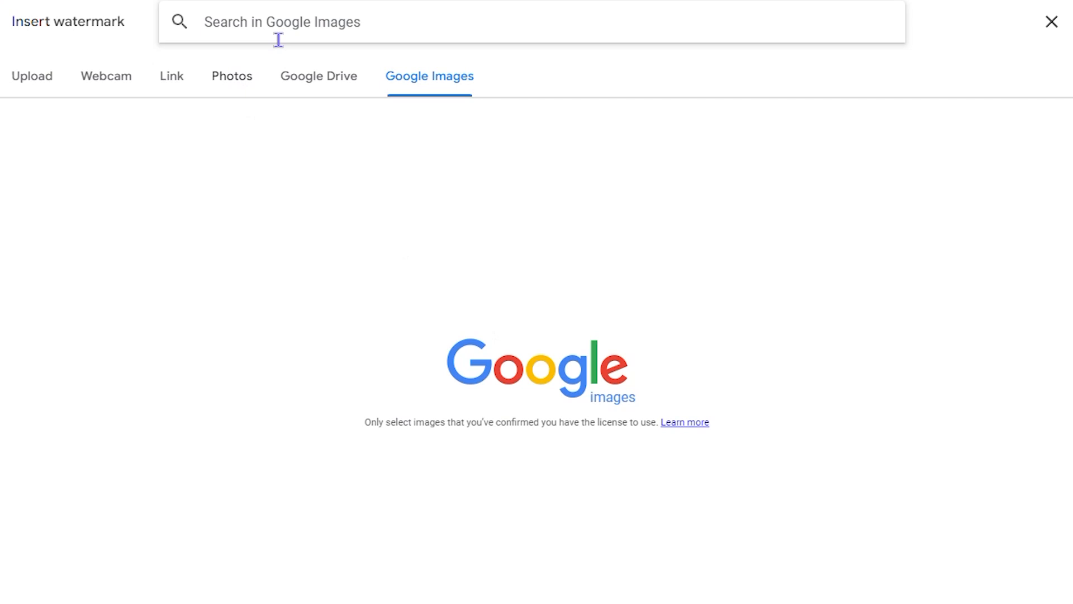
pyautogui.click(319, 76)
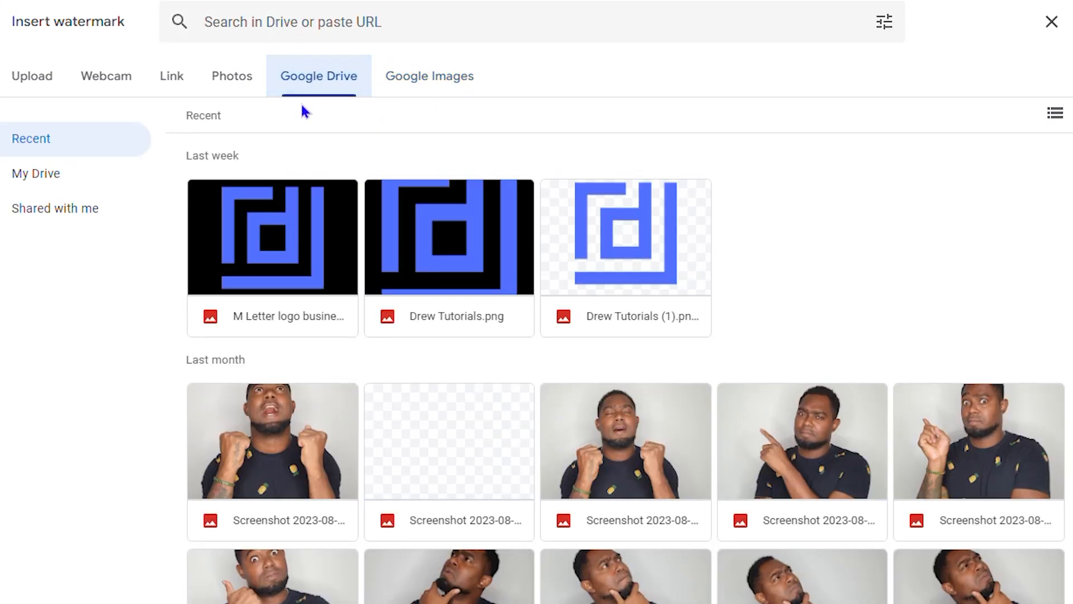
pyautogui.moveTo(552, 350)
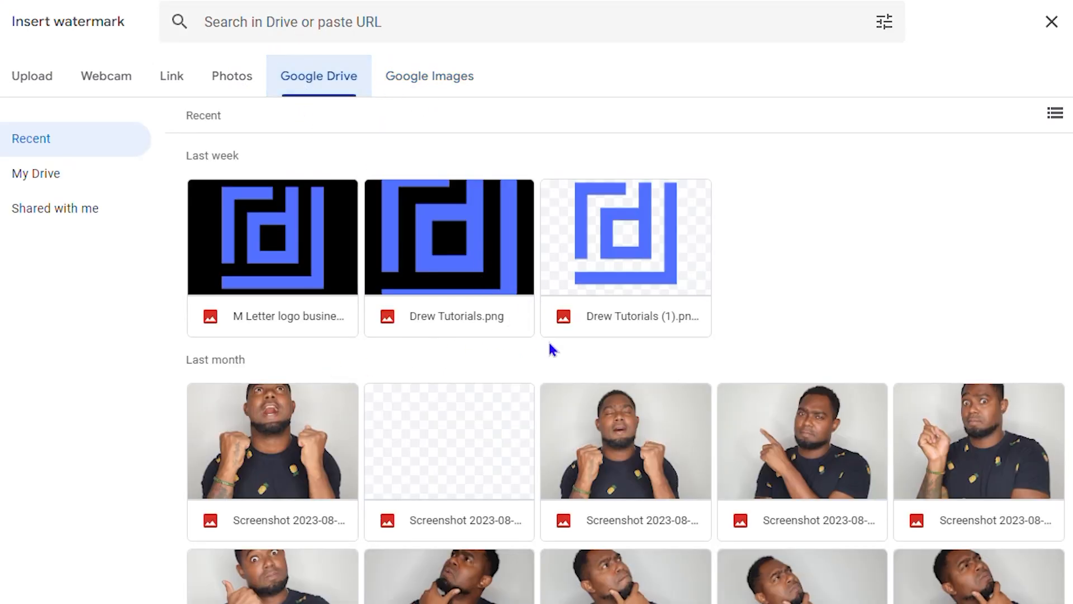
pyautogui.moveTo(613, 286)
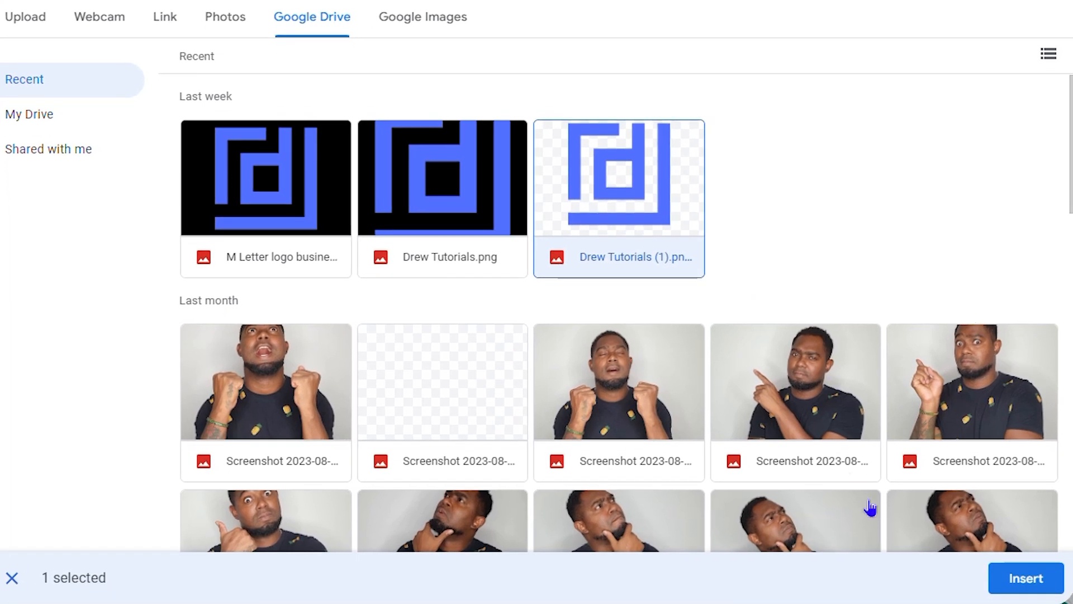
# Step: Insert the blue d logo as the watermark and compare it unfaded, leaving Faded checked
pyautogui.click(1022, 579)
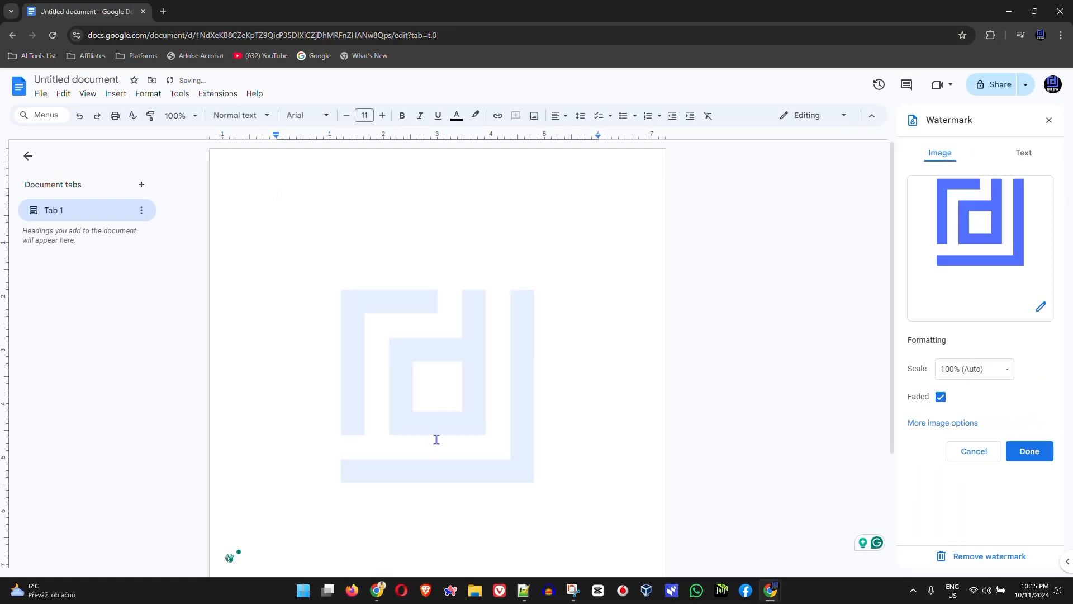
pyautogui.scroll(-3)
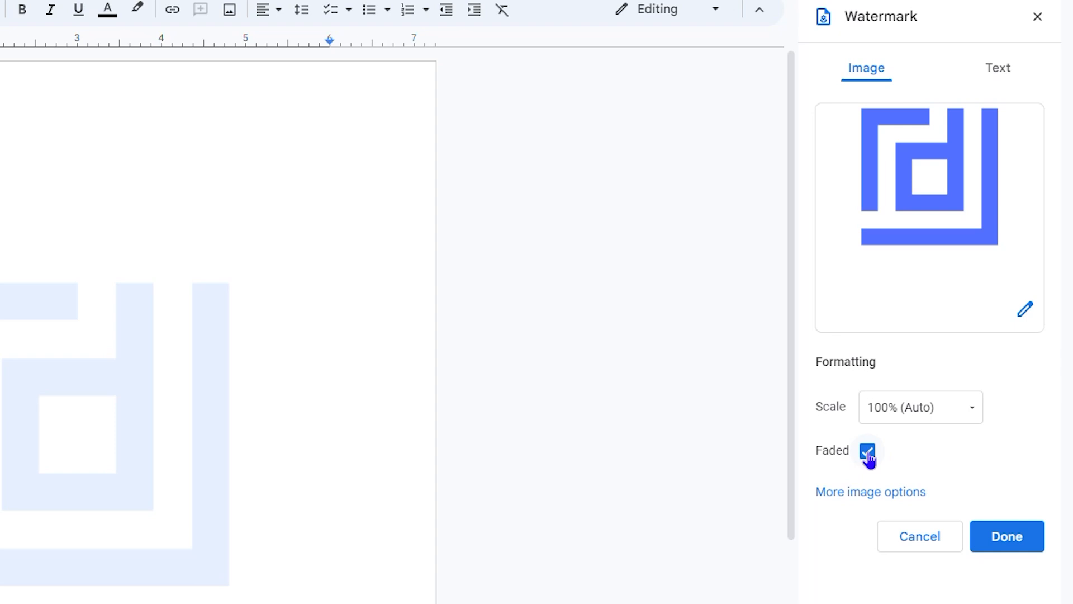
pyautogui.click(867, 451)
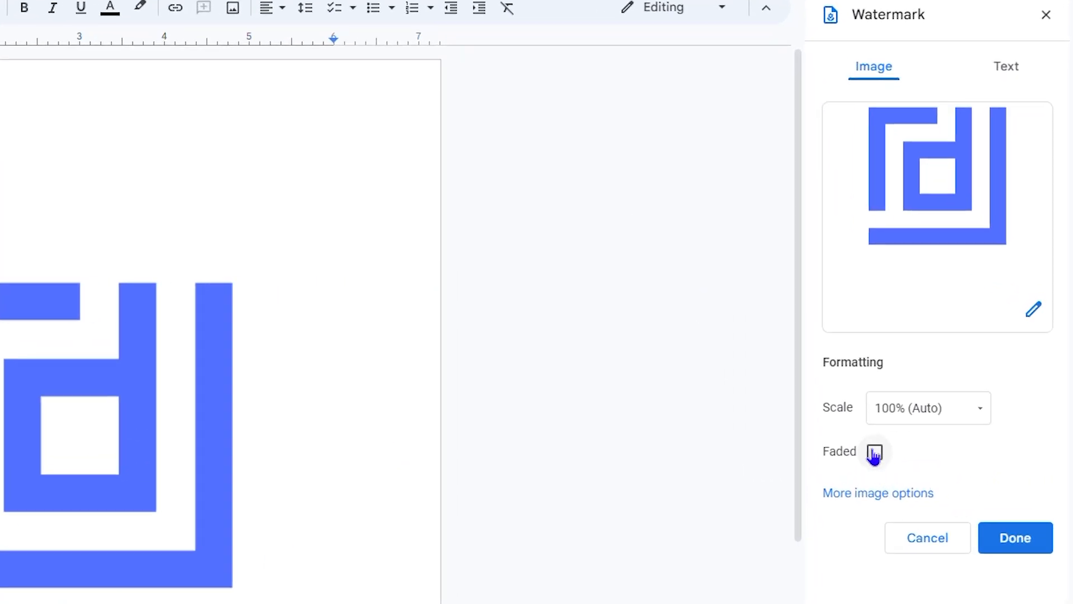
pyautogui.click(875, 452)
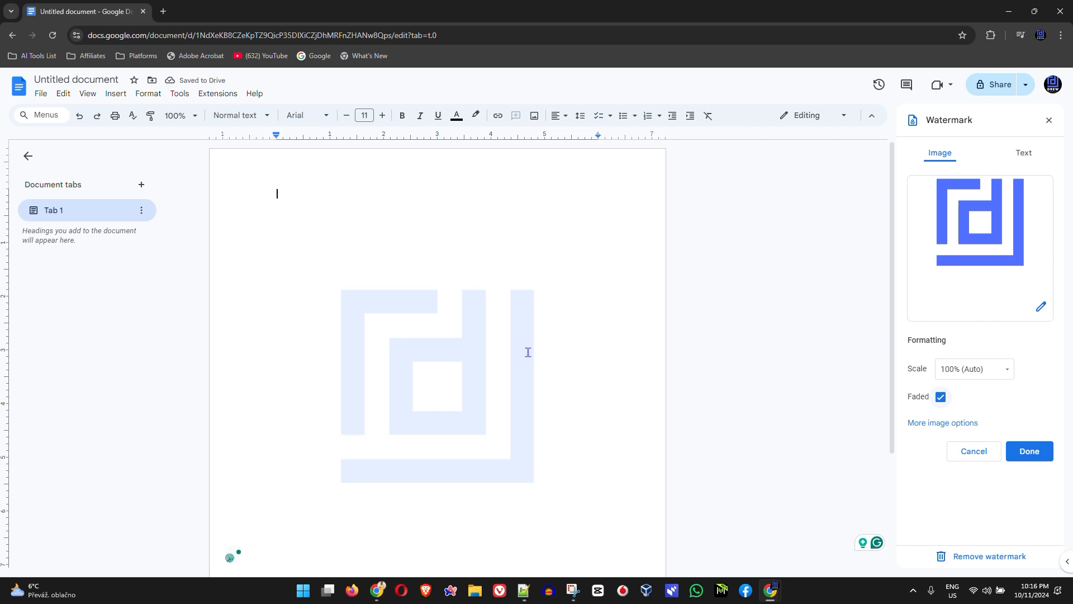
pyautogui.moveTo(555, 379)
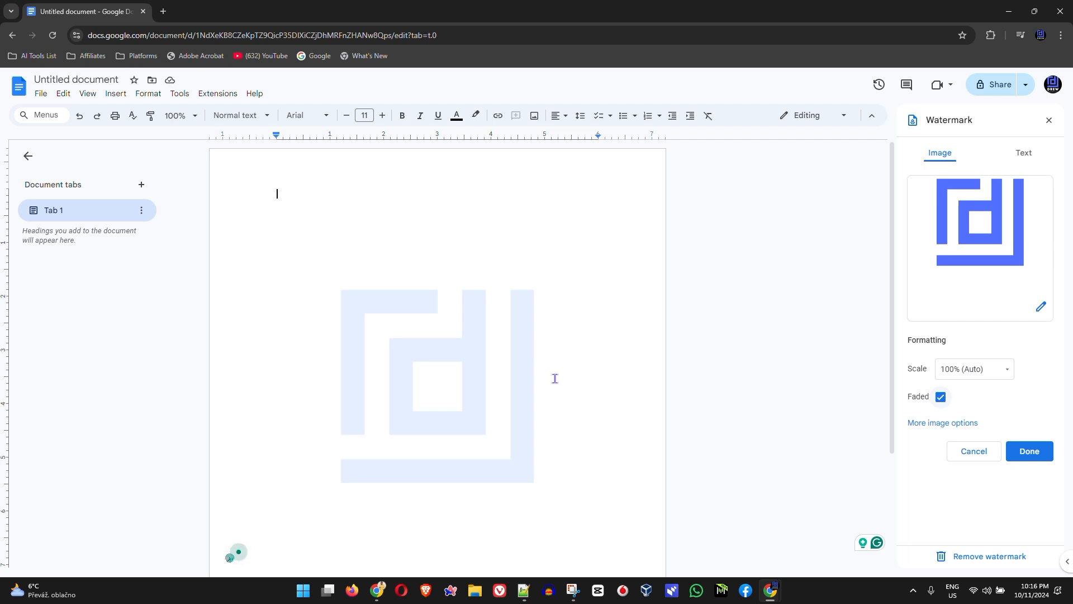
pyautogui.moveTo(699, 358)
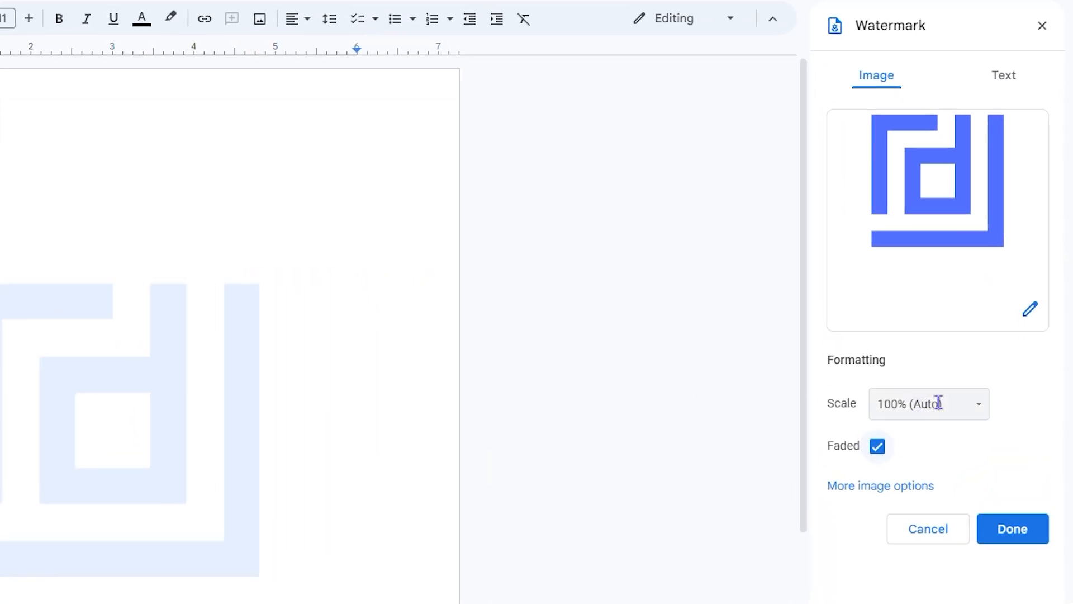
# Step: Try the watermark at 50%, 200% and 150% scale
pyautogui.click(928, 404)
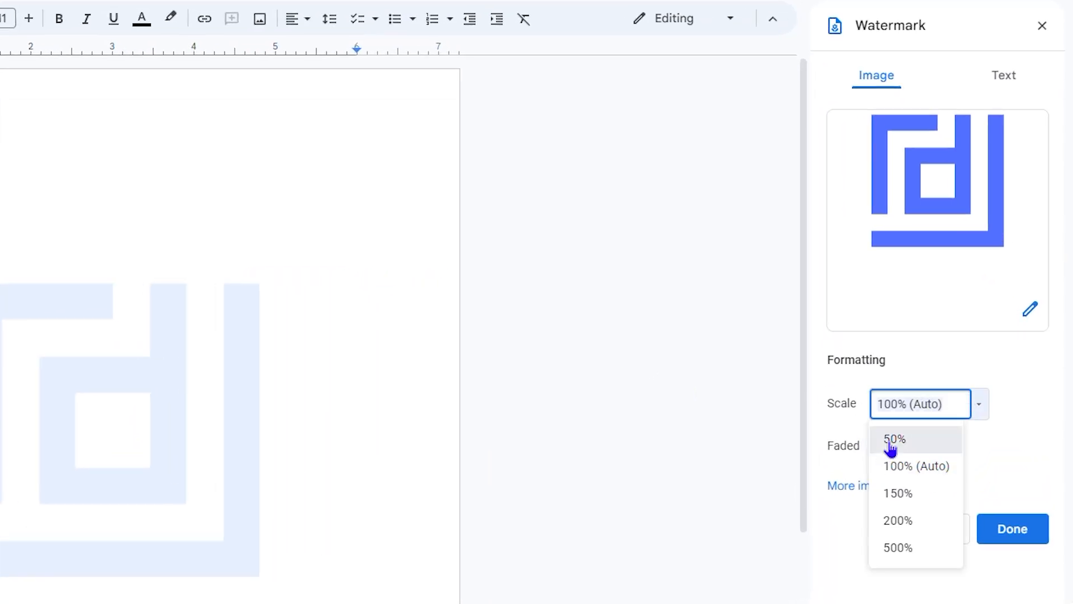
pyautogui.click(894, 439)
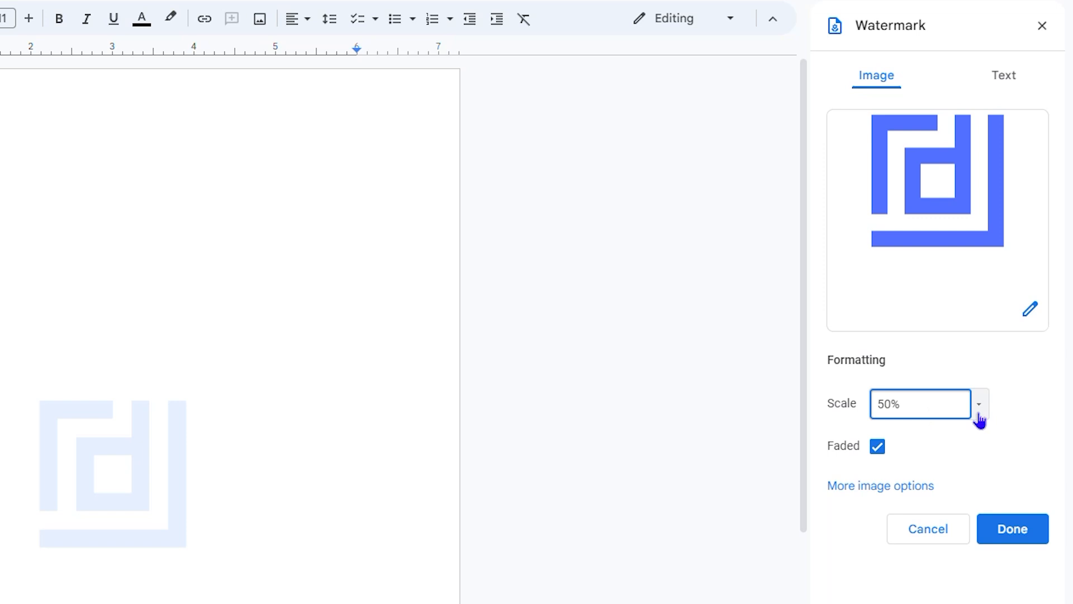
pyautogui.write('200%')
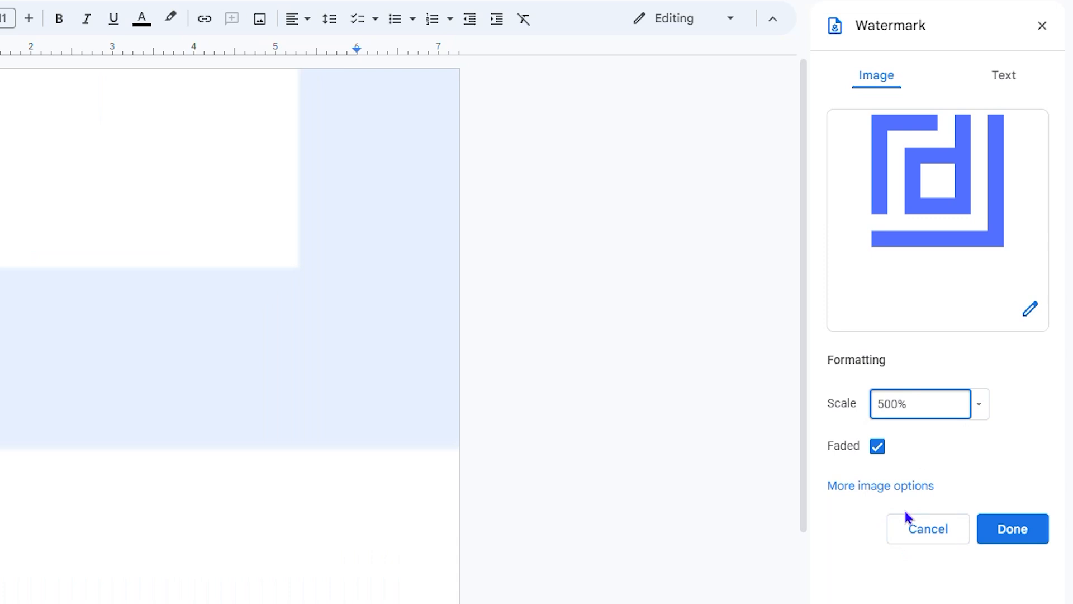
pyautogui.click(980, 403)
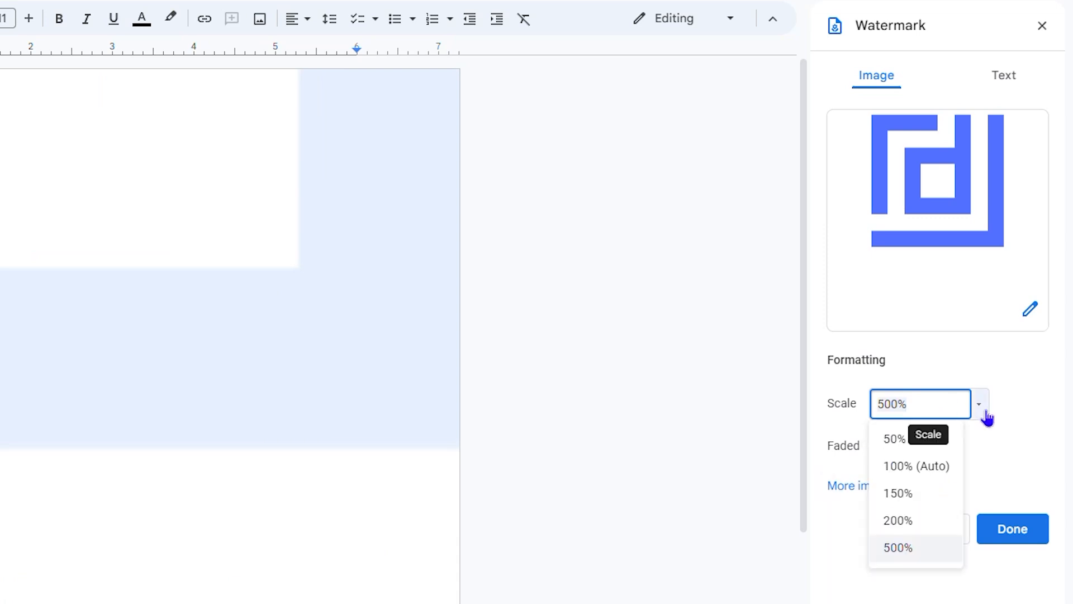
pyautogui.click(898, 493)
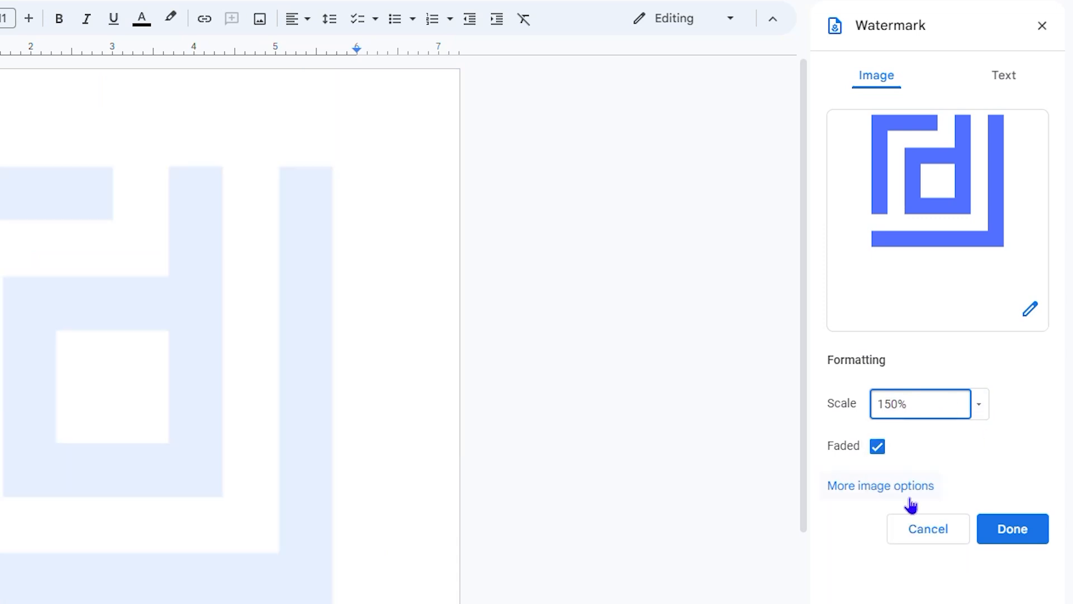
# Step: Set the watermark scale back to 100% and confirm the settings with Done
pyautogui.click(980, 404)
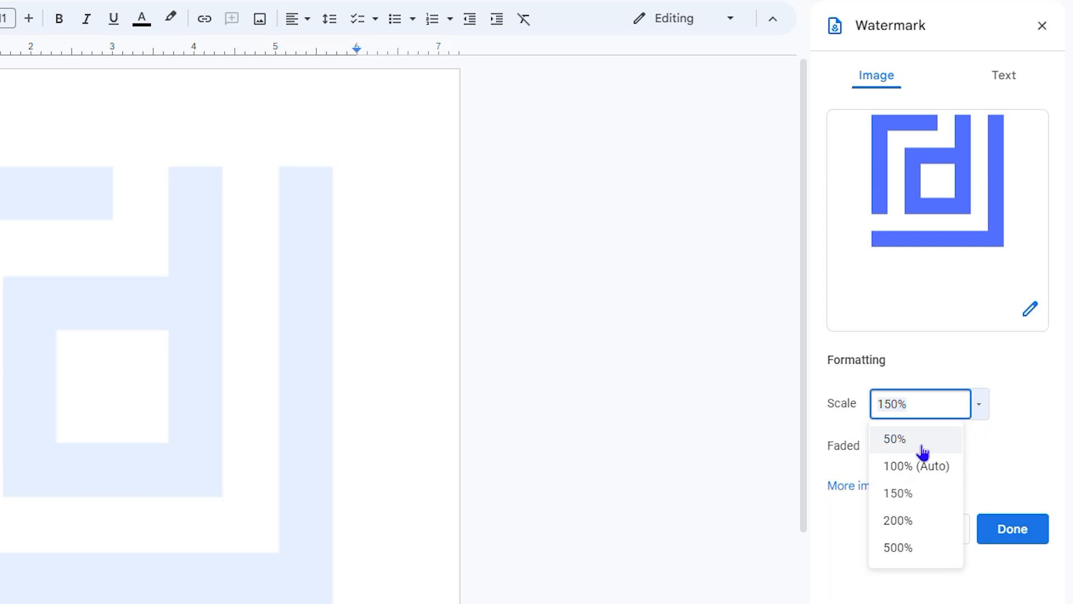
pyautogui.click(917, 466)
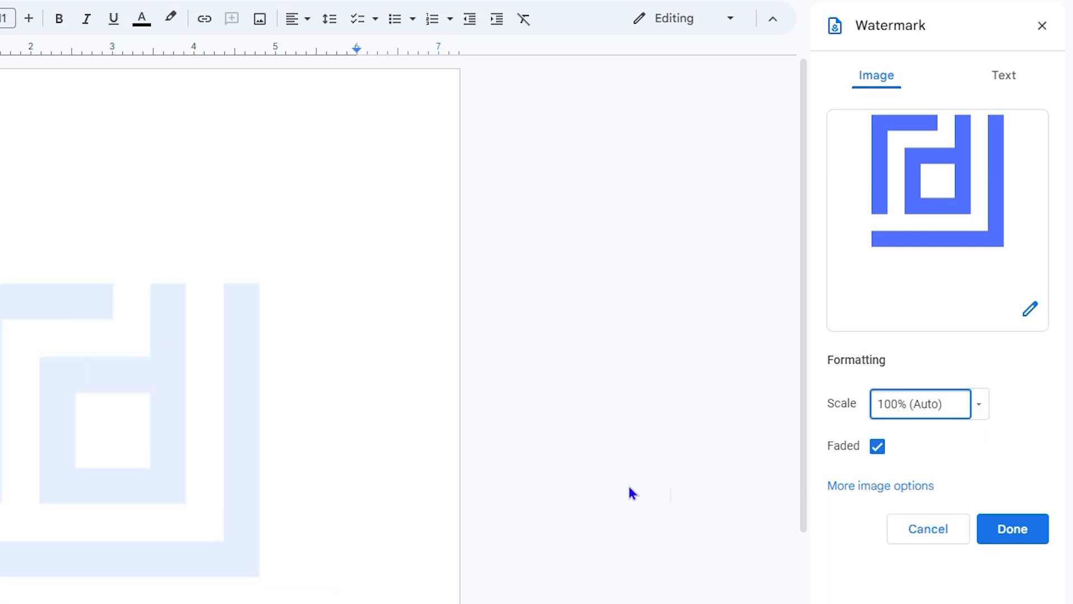
pyautogui.scroll(-3)
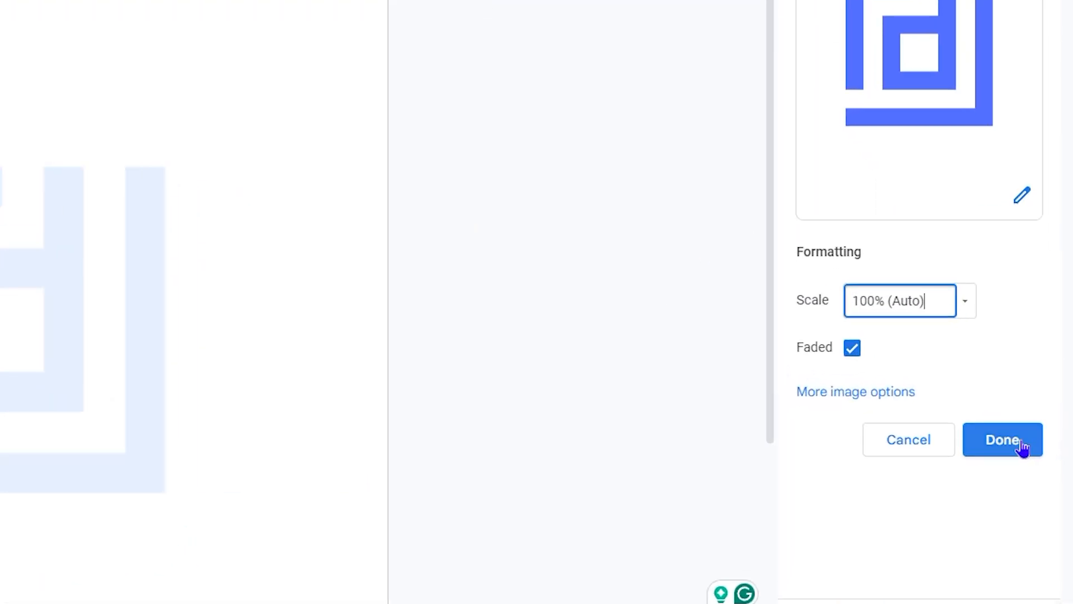
pyautogui.click(1003, 439)
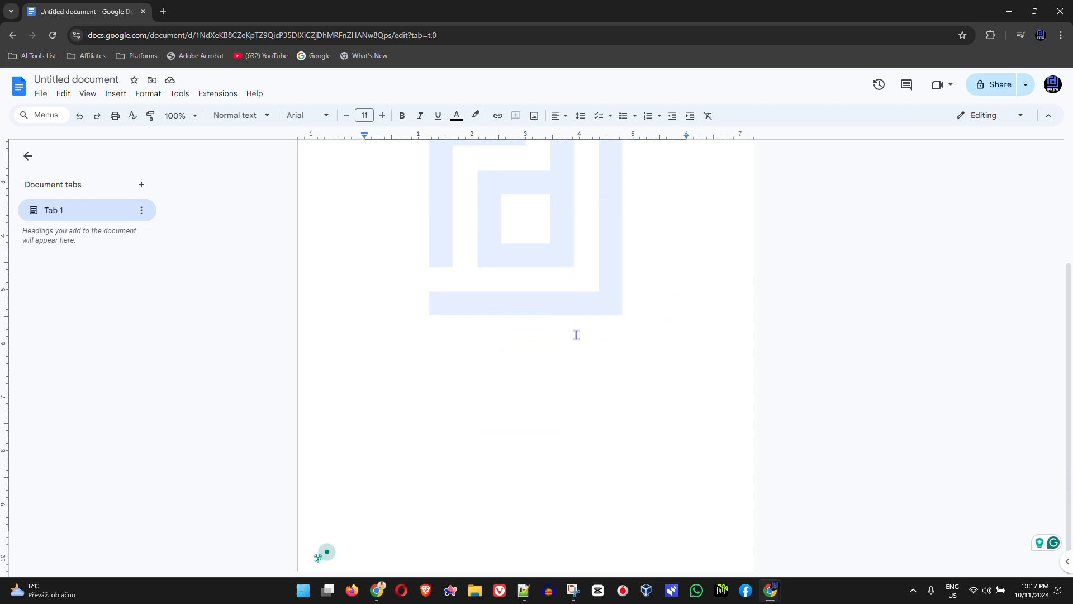